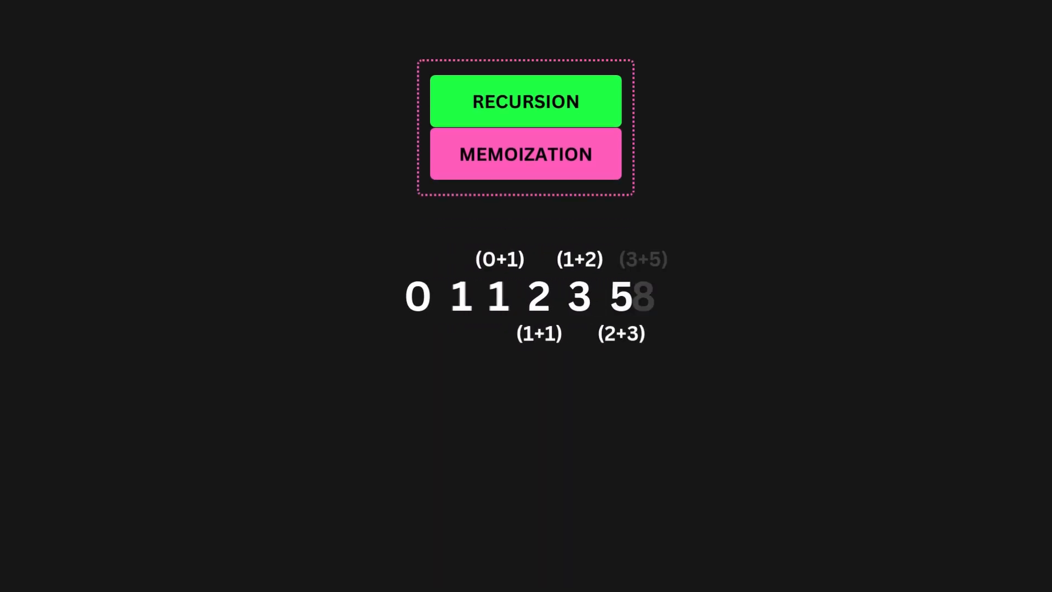
click(525, 100)
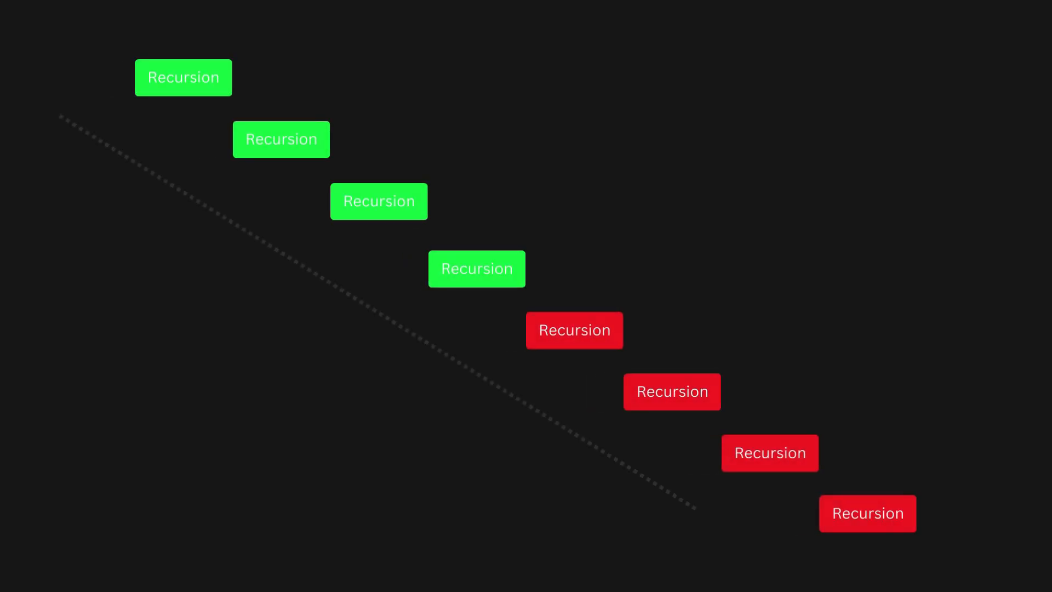